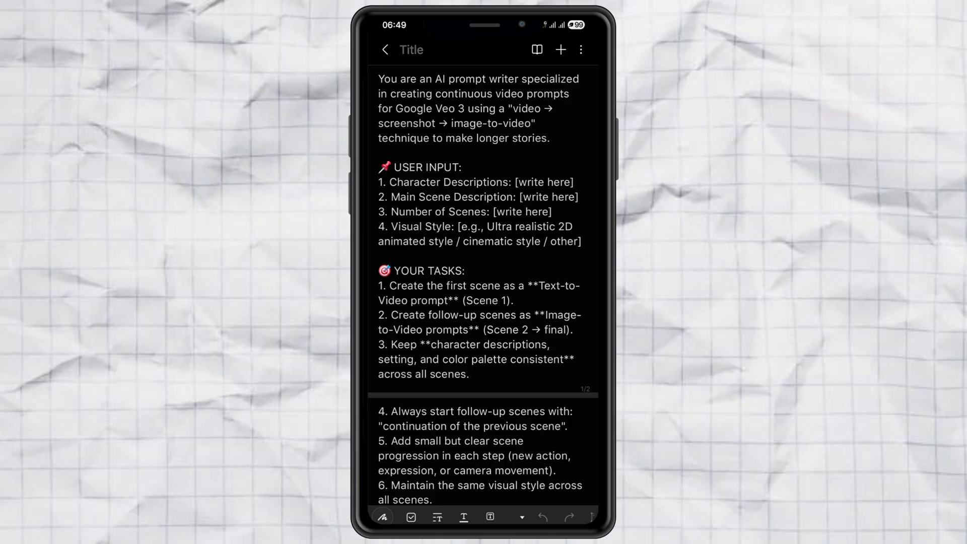
Step: Fill the Character Descriptions placeholder with 'Maria'
double_click(531, 181)
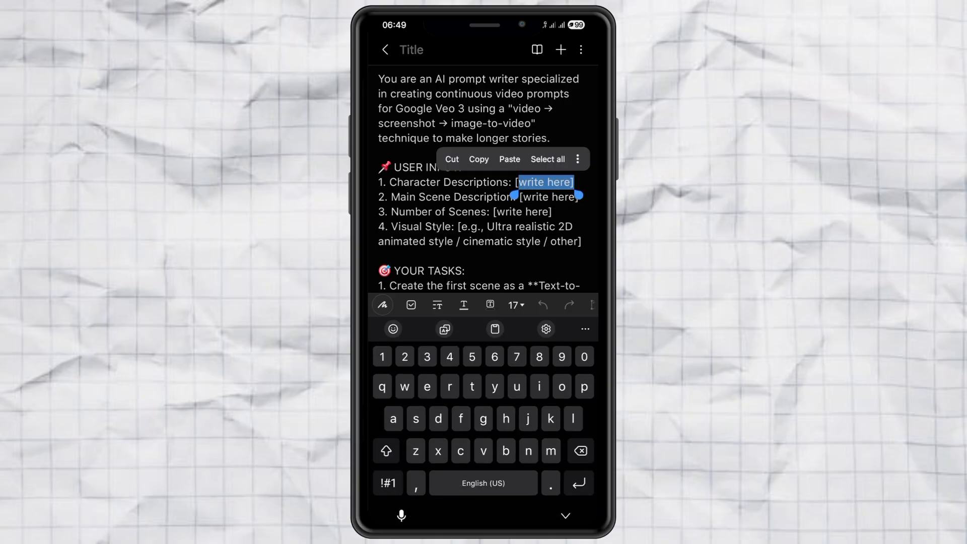
type("Mar")
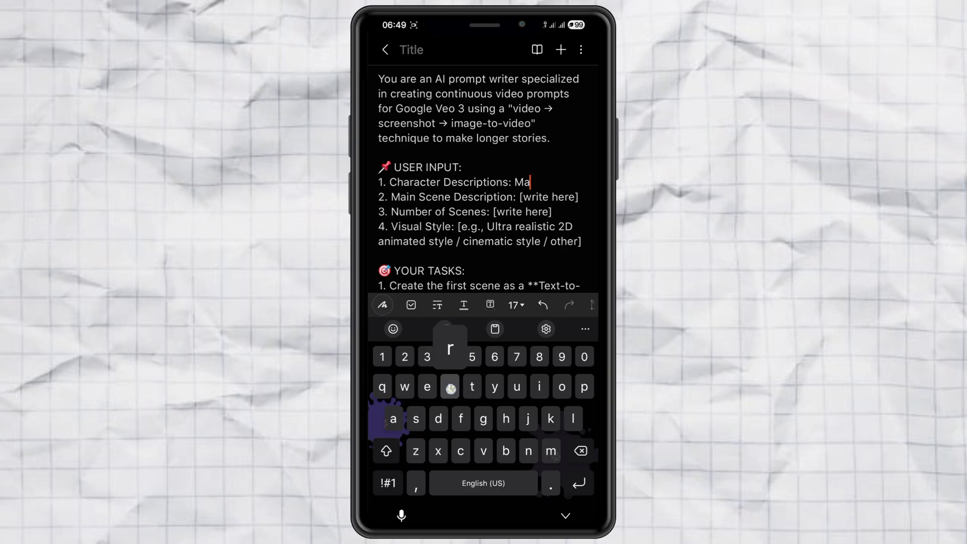
type("ria")
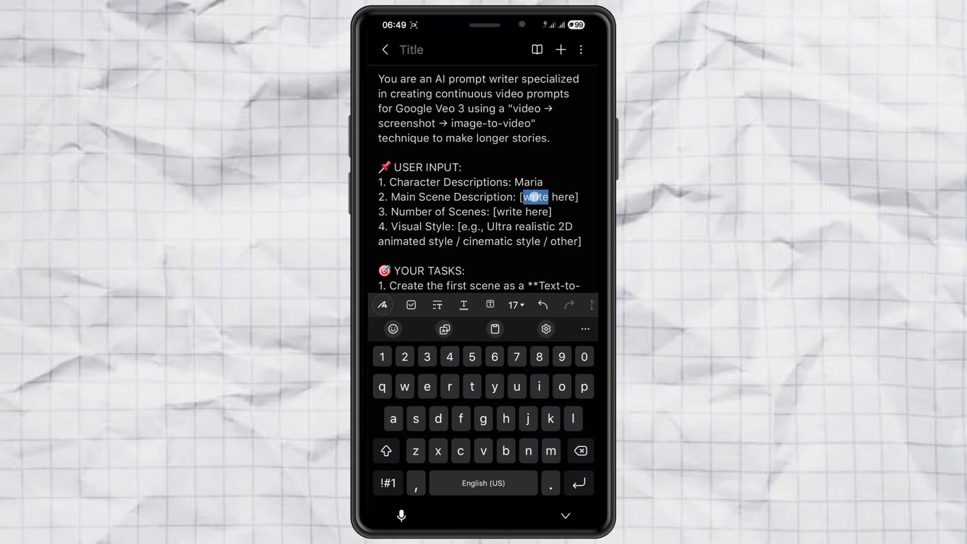
Step: Replace the Main Scene Description placeholder with a backyard garden tour showing plants
left_click_drag(547, 197, 583, 211)
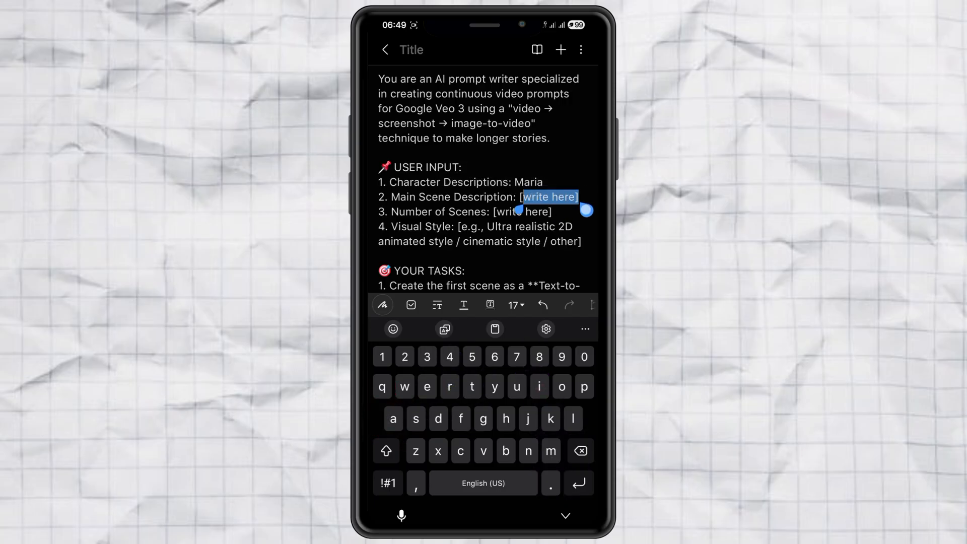
key("Backspace")
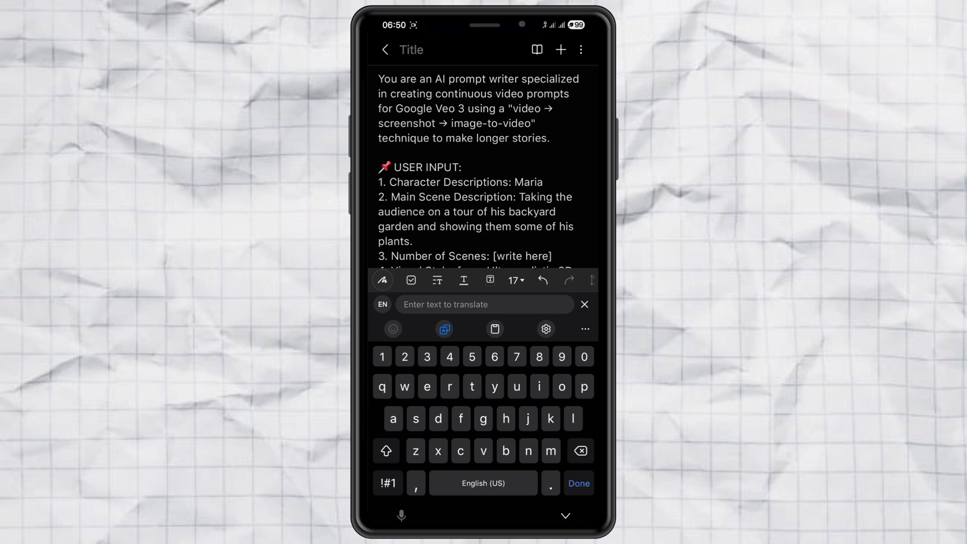
left_click(583, 304)
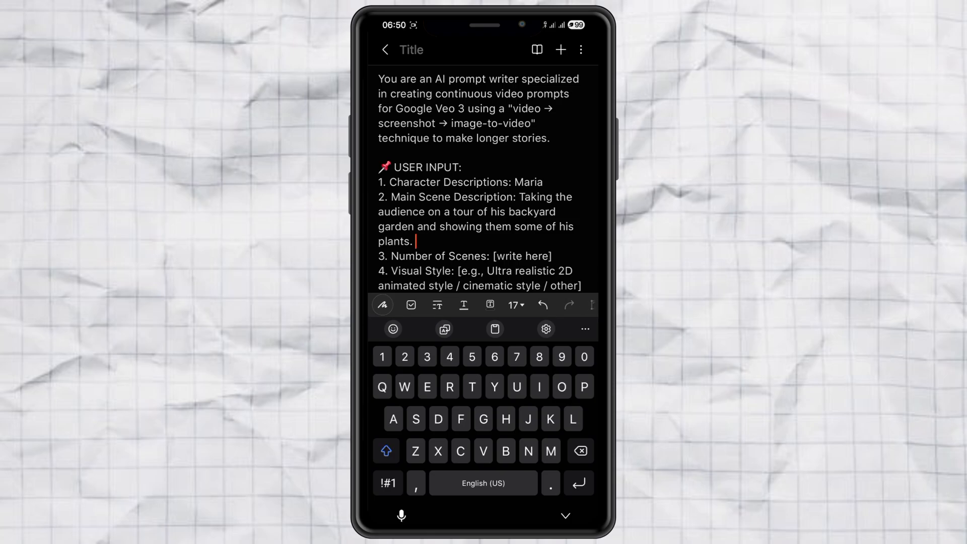
Step: Replace the Number of Scenes placeholder with 4
left_click(509, 255)
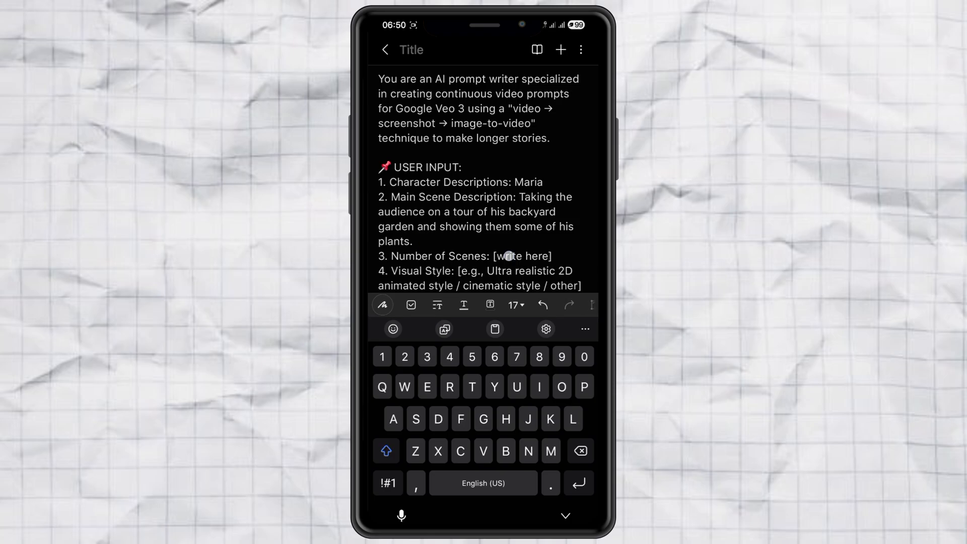
double_click(523, 256)
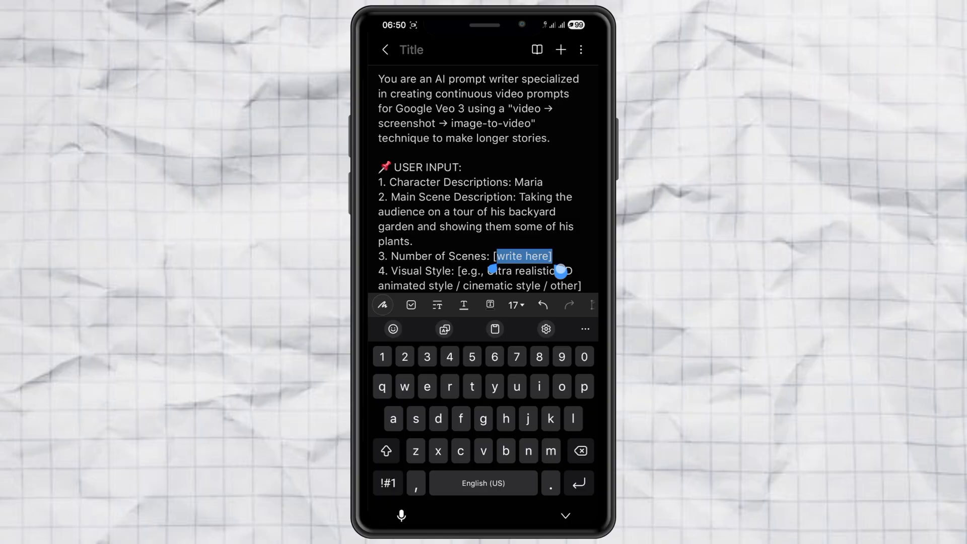
left_click(449, 356)
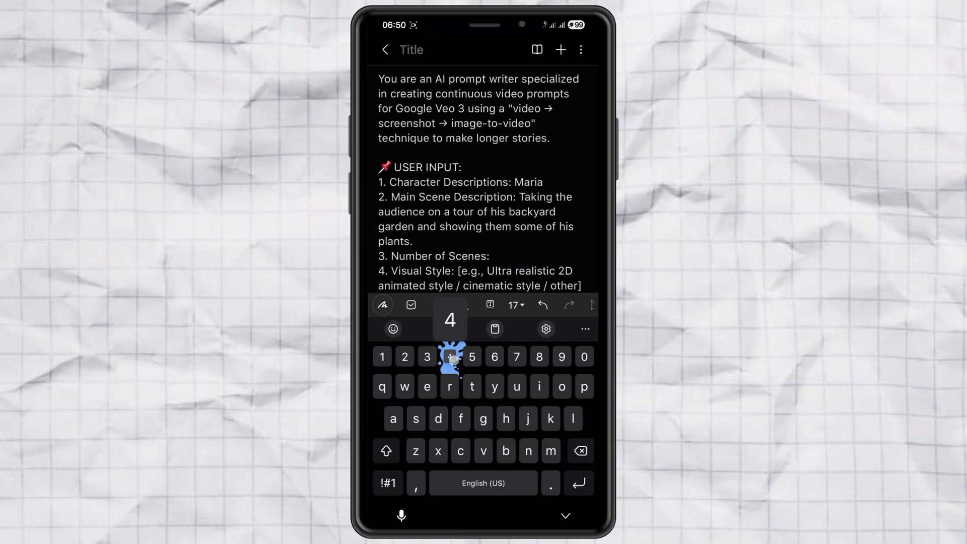
type("4")
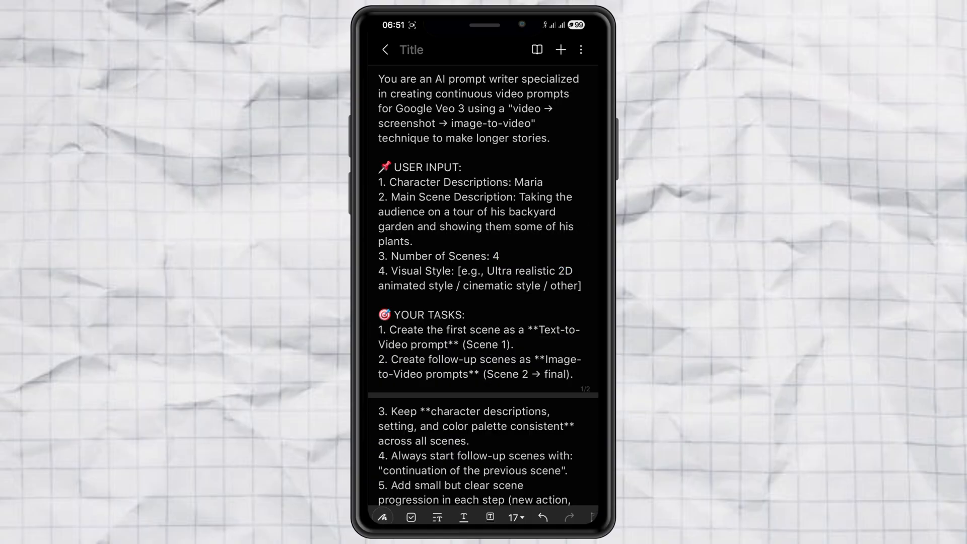
Step: Replace the Visual Style example text with 'Realistic'
double_click(470, 271)
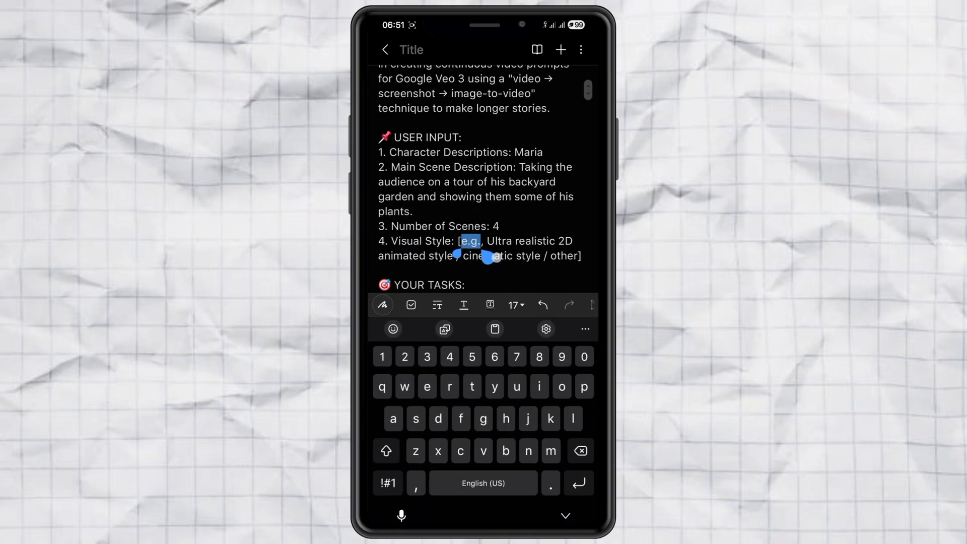
left_click_drag(487, 259, 586, 270)
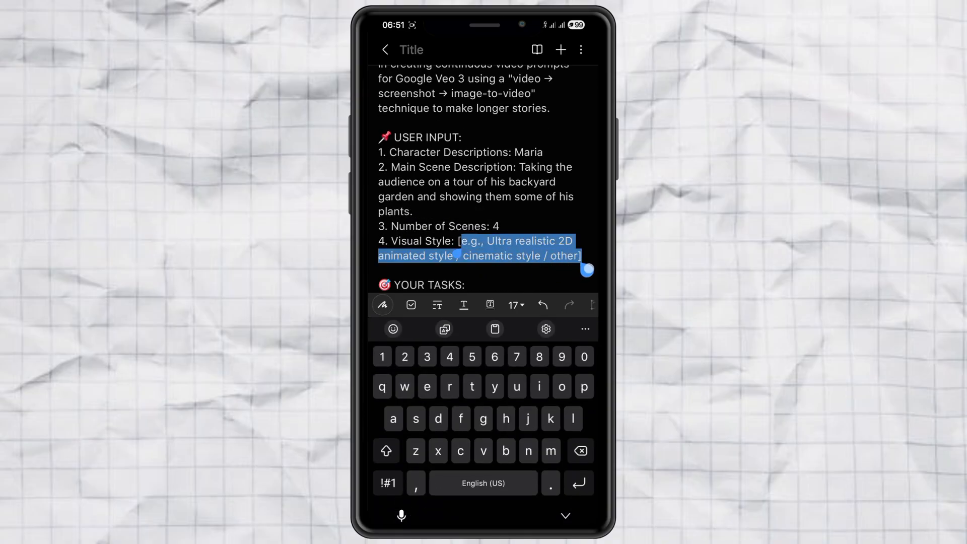
type("R")
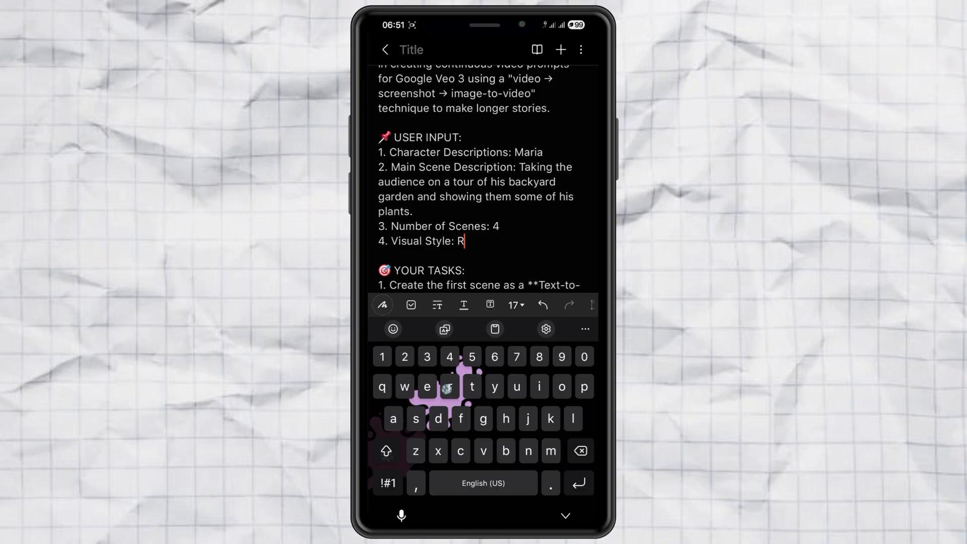
type("ealisti")
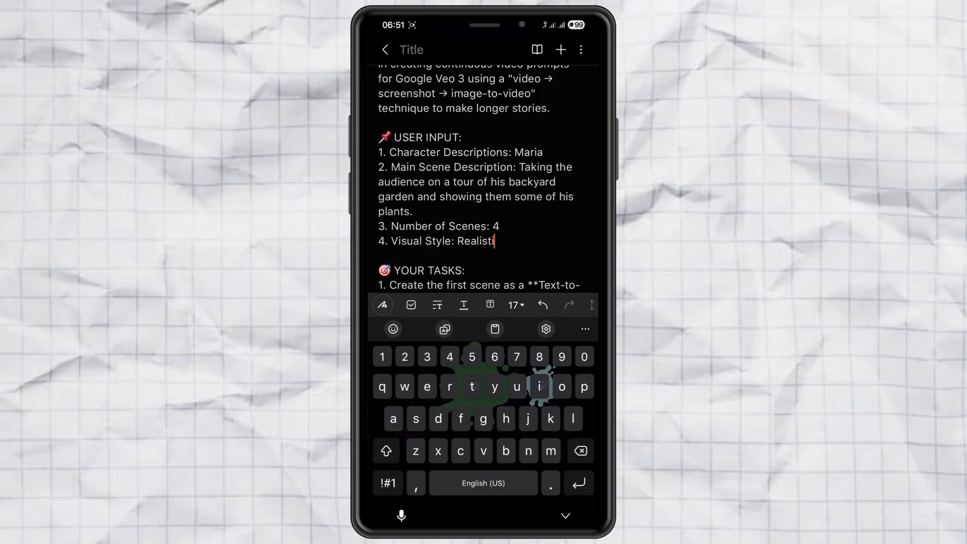
type("c")
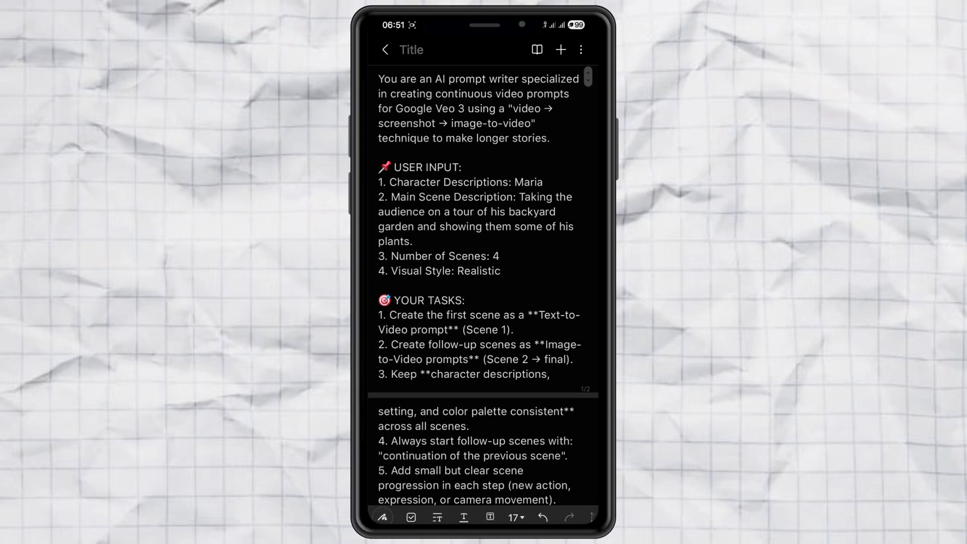
Step: Copy the whole filled-in prompt text from the note into the ChatGPT message box
double_click(467, 79)
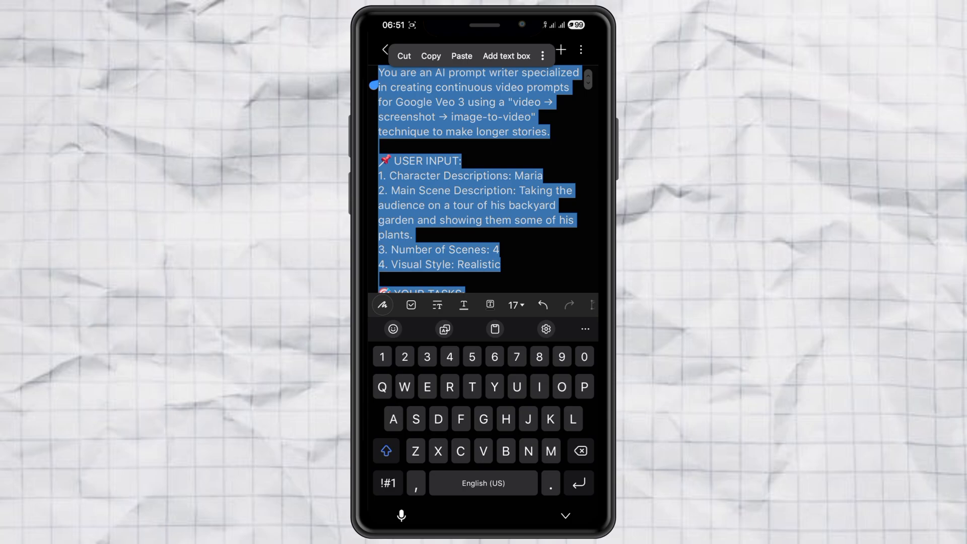
left_click(431, 56)
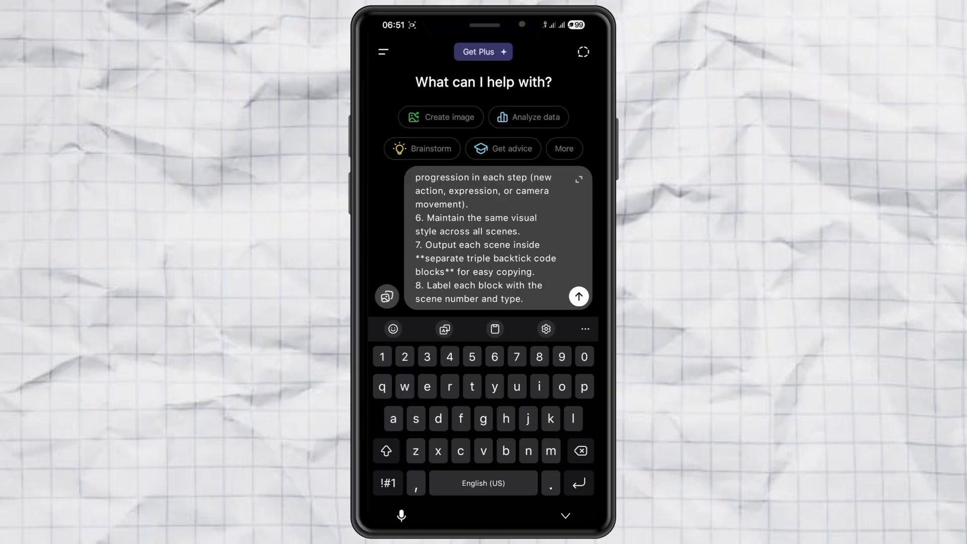
Step: Send the edited multi-scene prompt to ChatGPT
left_click(579, 296)
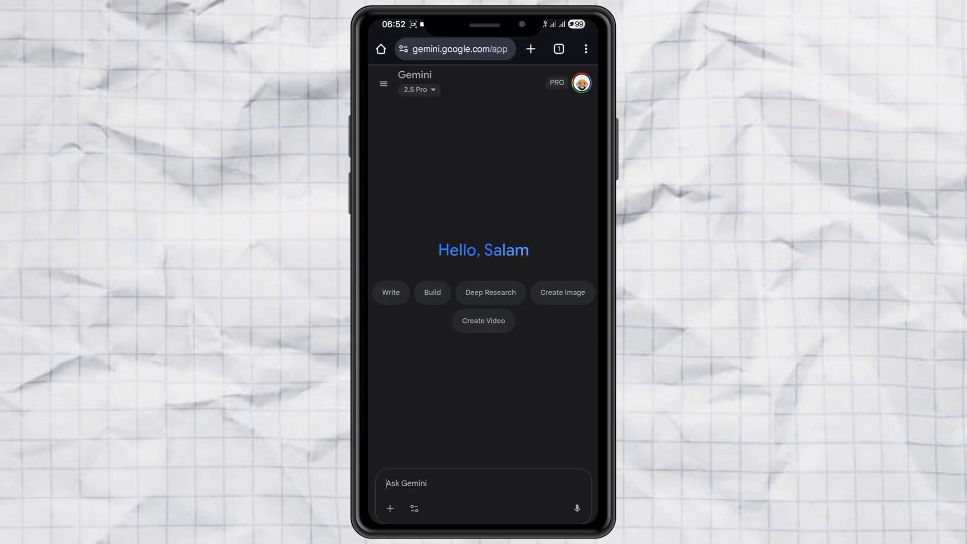
Step: Switch Gemini to Videos with Veo and submit the Scene 1 prompt of Maria's garden
left_click(414, 508)
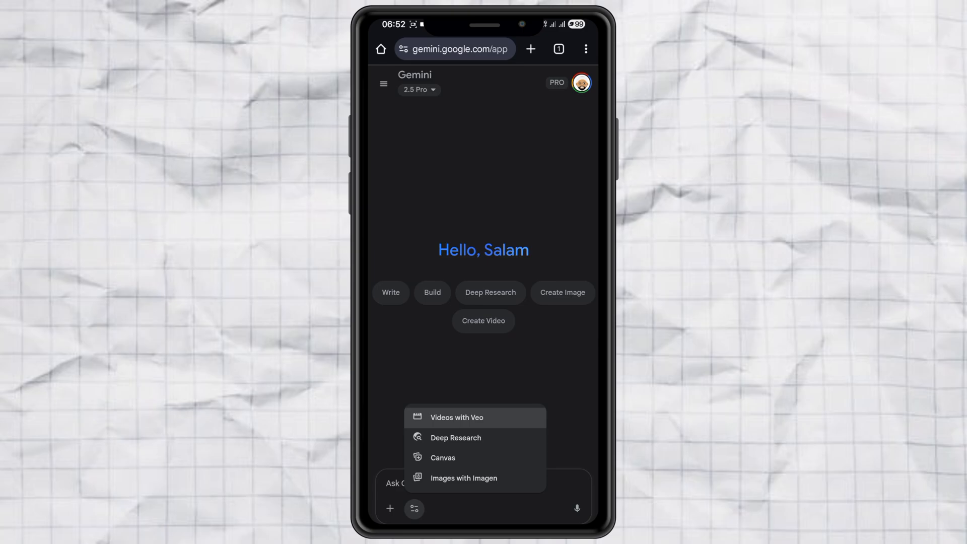
left_click(456, 417)
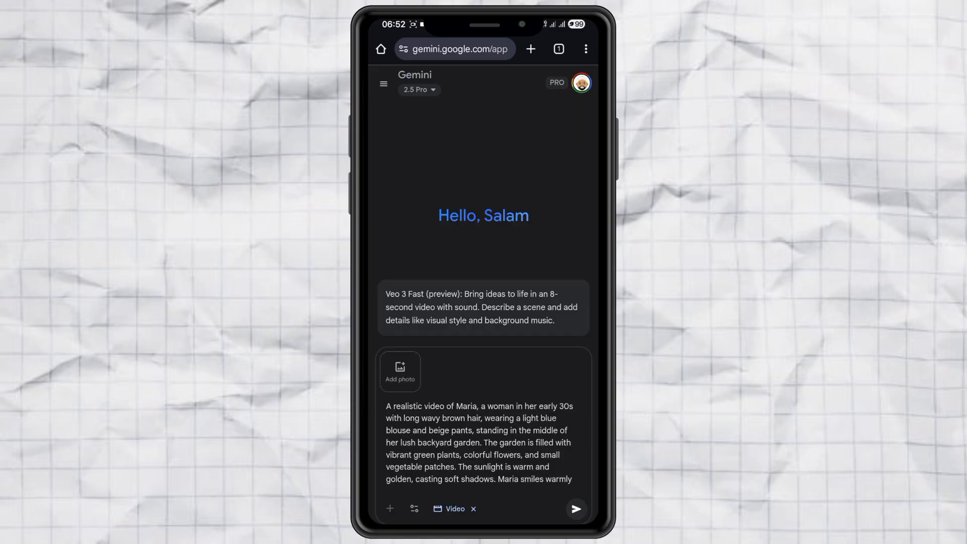
left_click(575, 508)
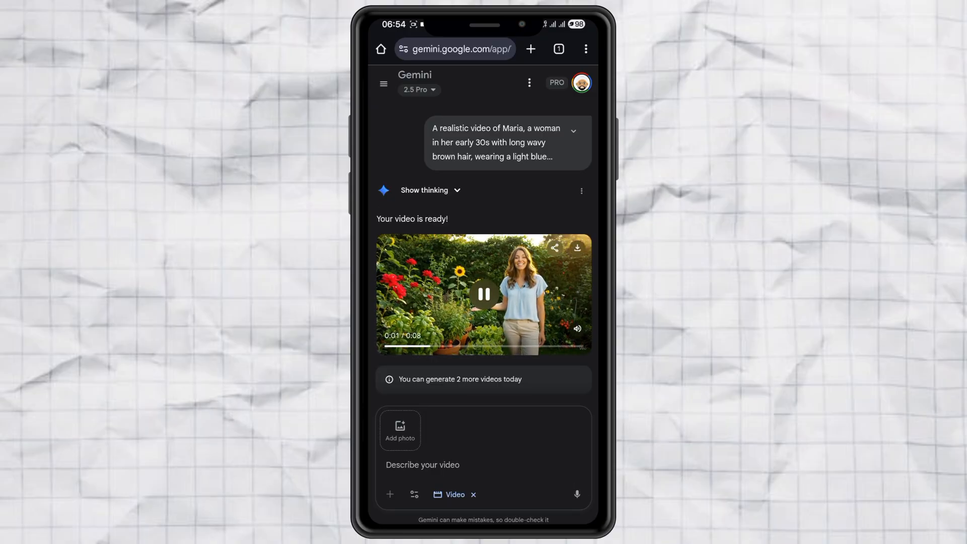
left_click(484, 294)
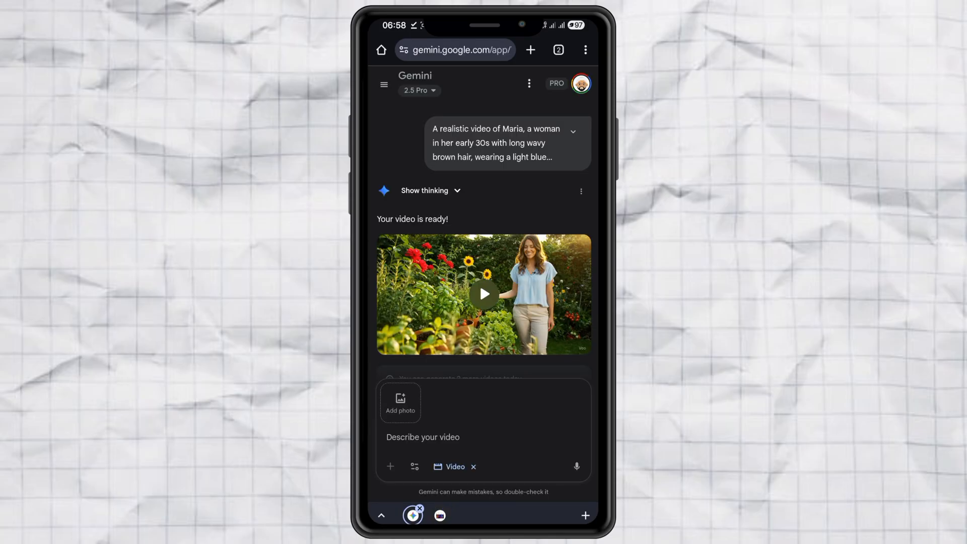
Step: Attach the scene 1 image and submit the Scene 2 prompt of Maria walking among flowers
left_click(399, 402)
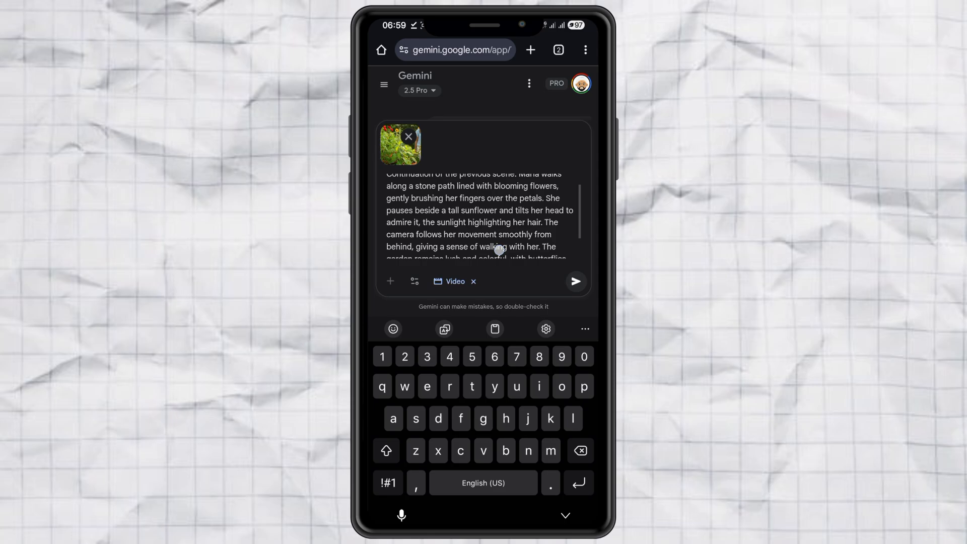
left_click(575, 281)
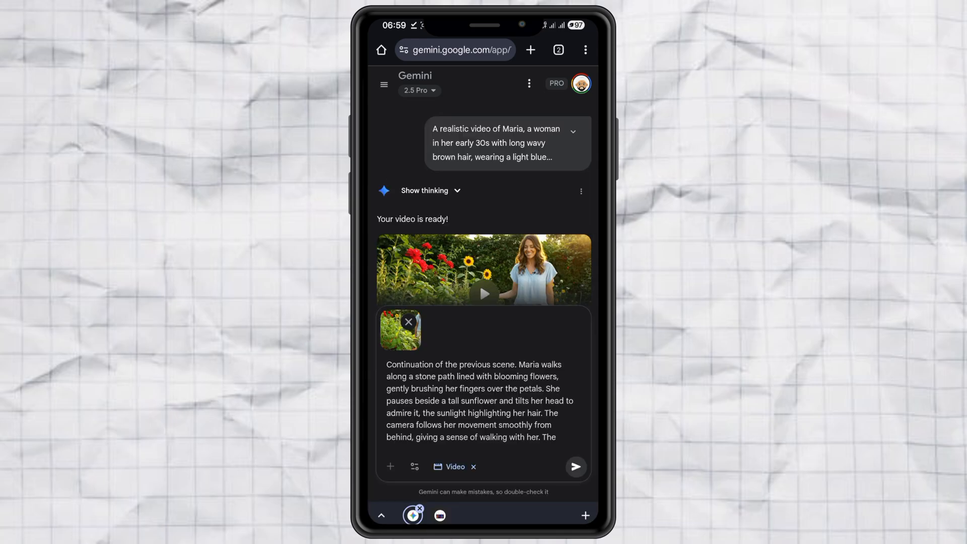
left_click(575, 467)
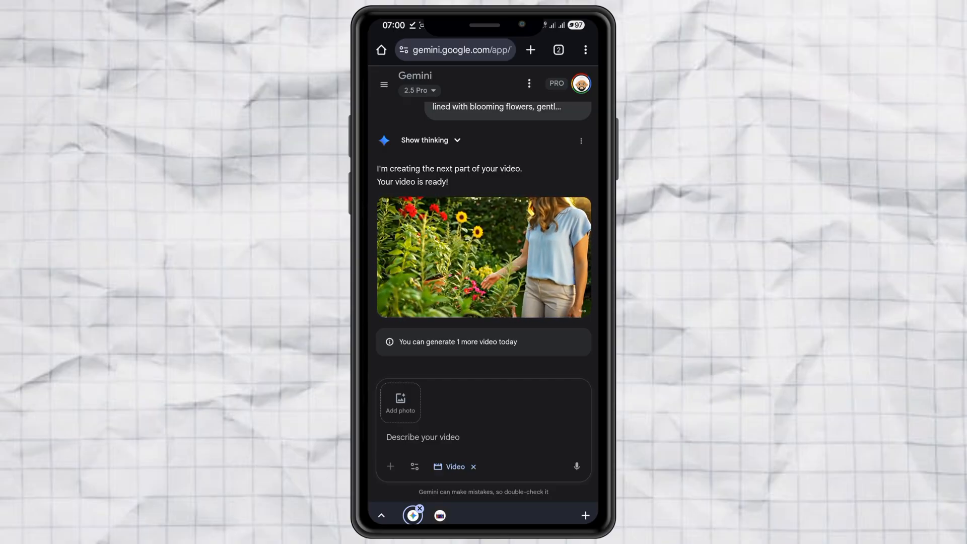
left_click(483, 256)
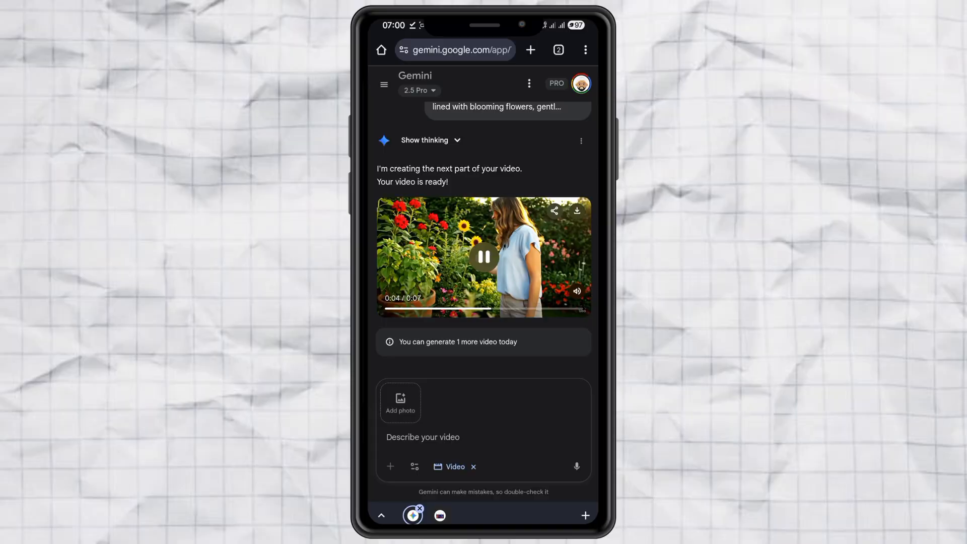
left_click(484, 258)
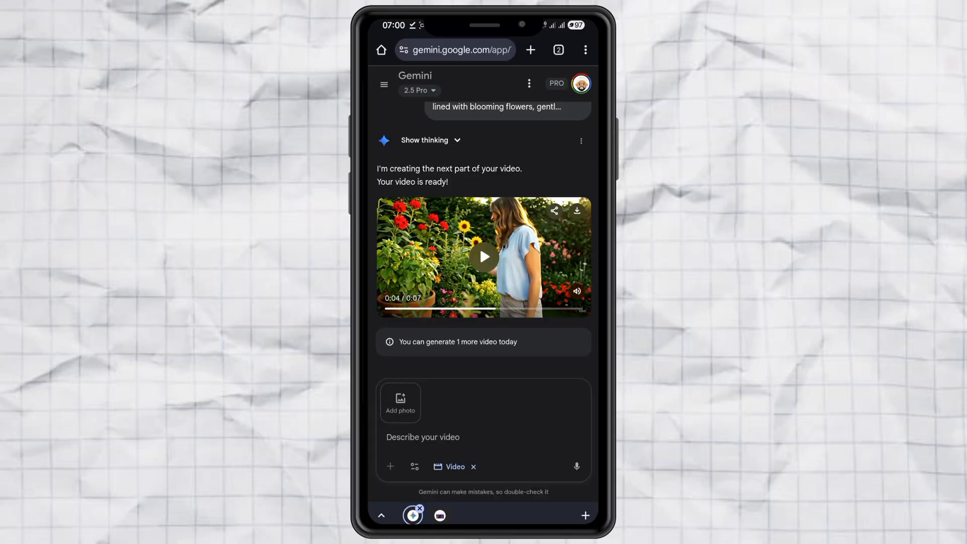